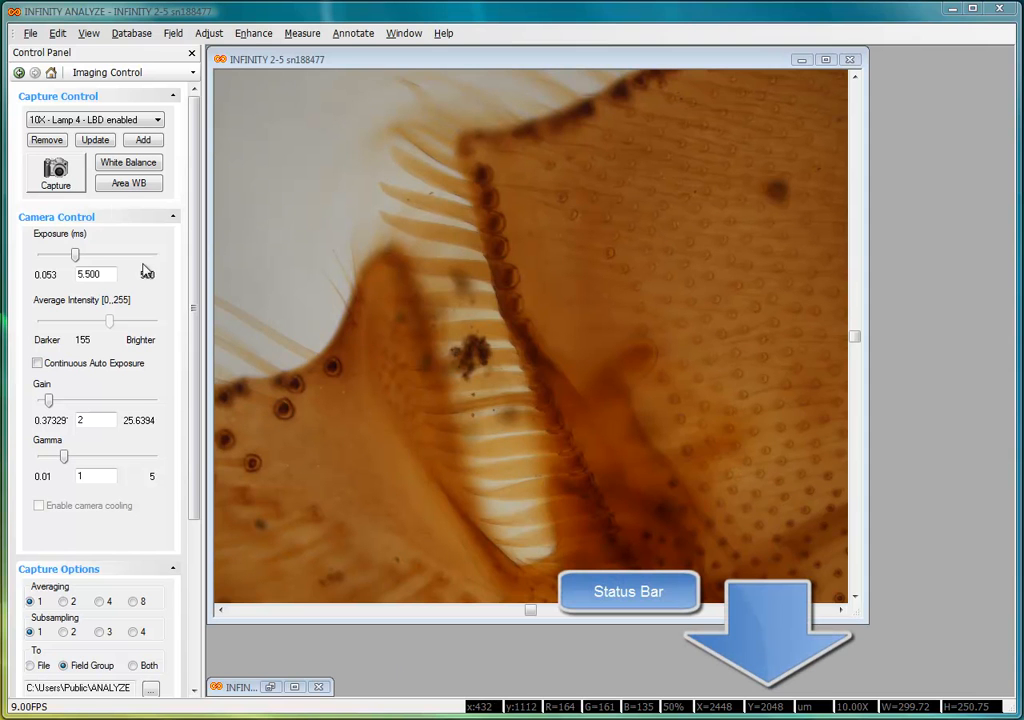
Enable the Standard toolbar from the View menu's toolbar list
left_click(88, 33)
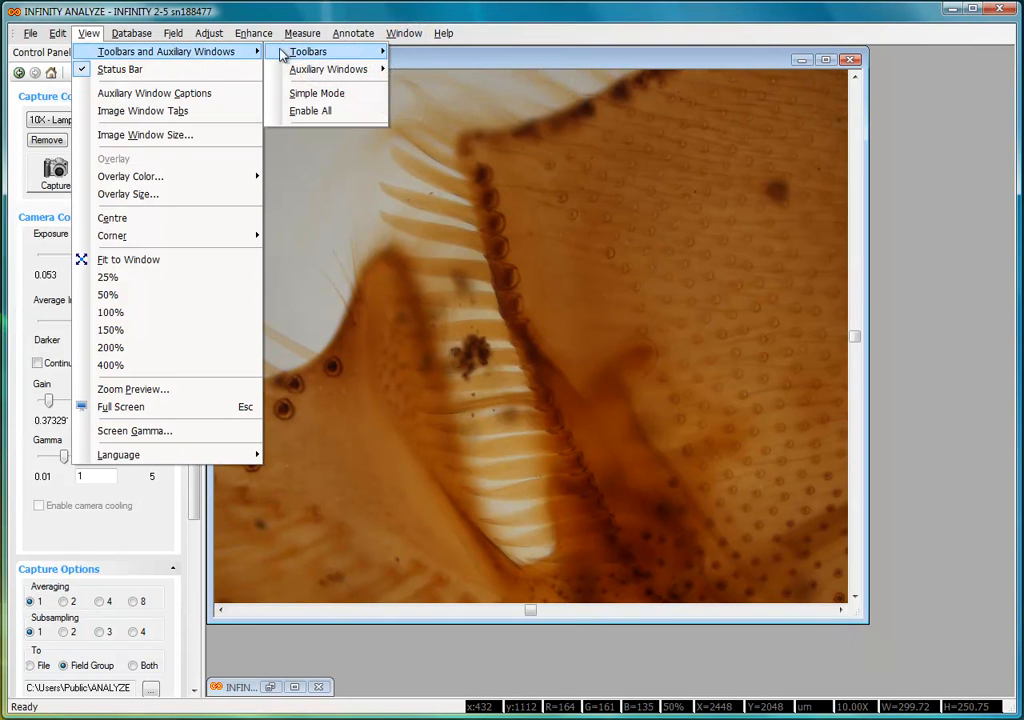
mouse_move(308, 51)
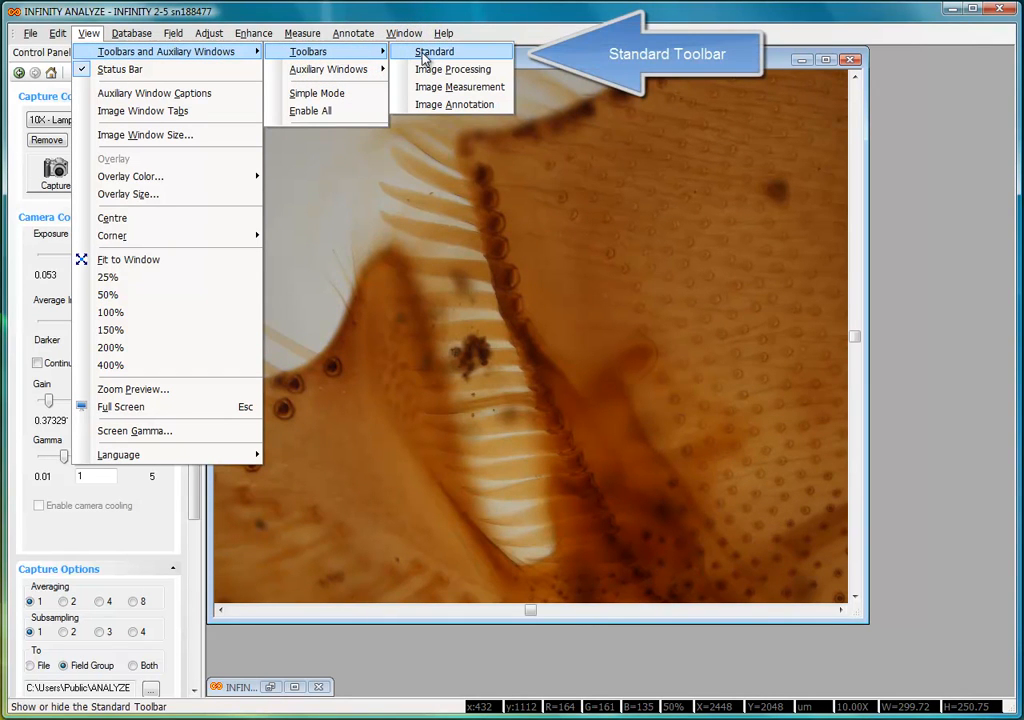
left_click(434, 51)
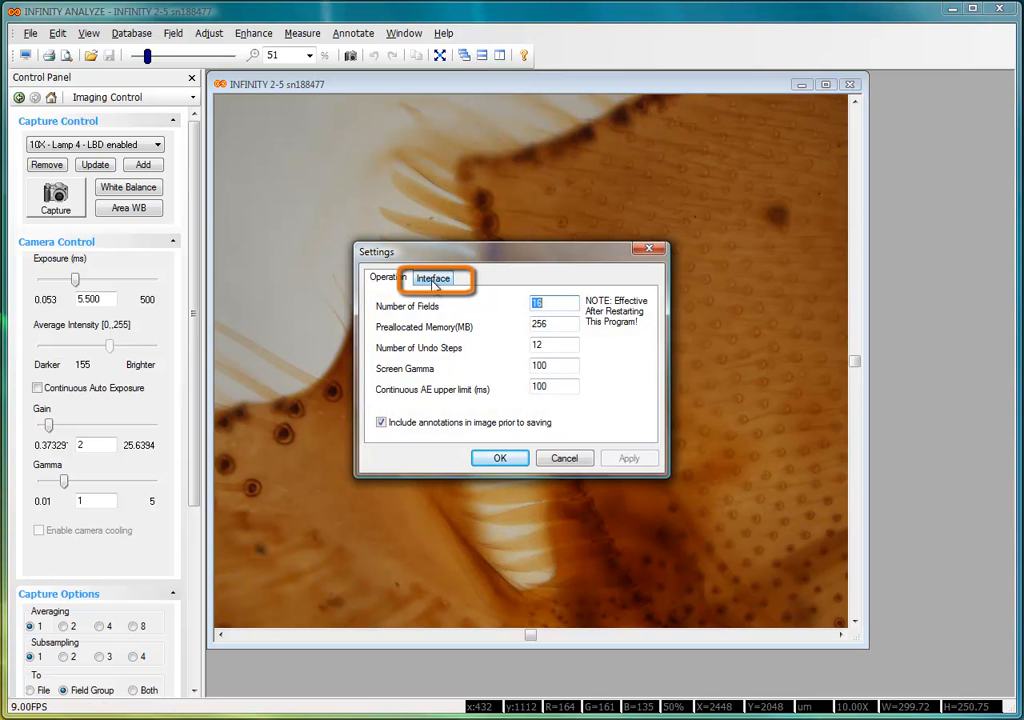
Review the Interface tab's toolbar and auxiliary window checkboxes, then close Settings
left_click(433, 277)
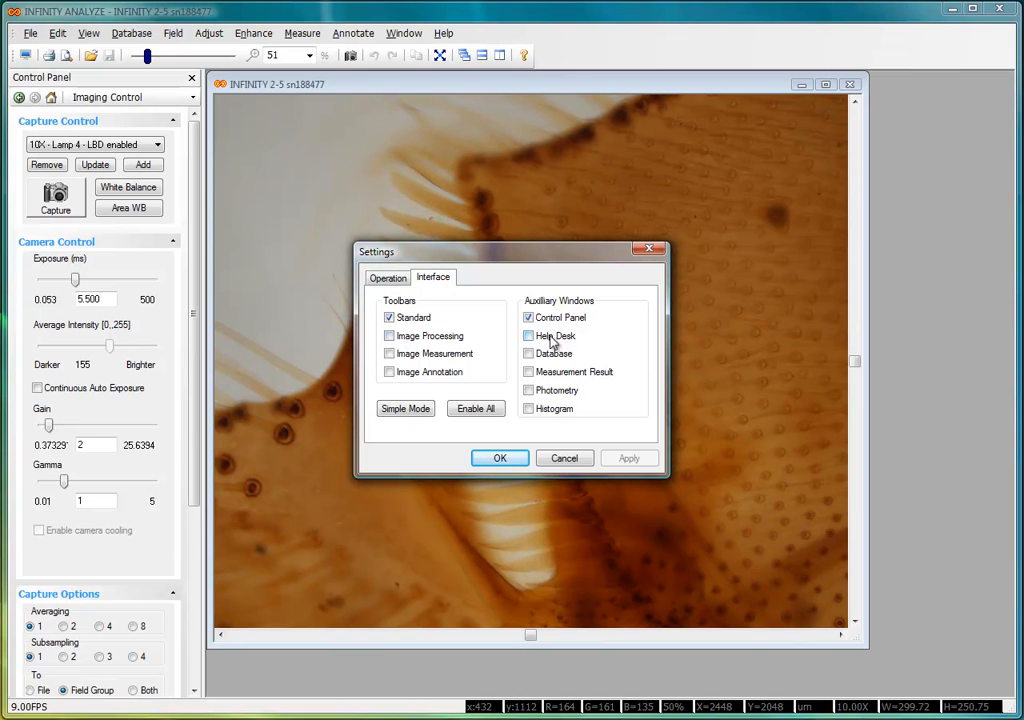
left_click(529, 335)
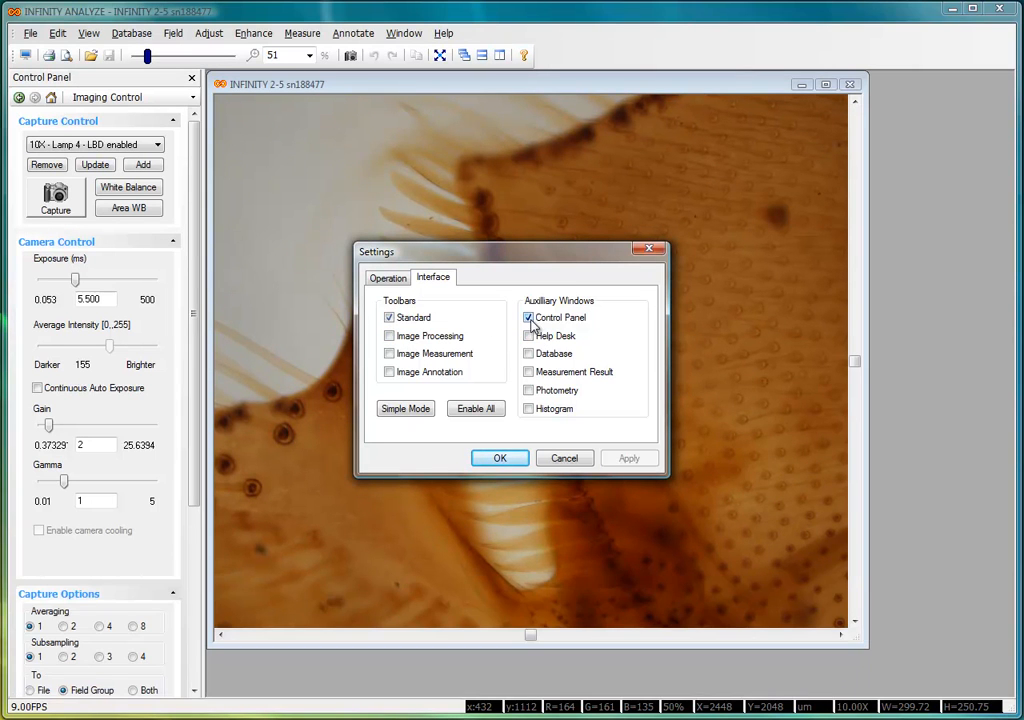
left_click(499, 457)
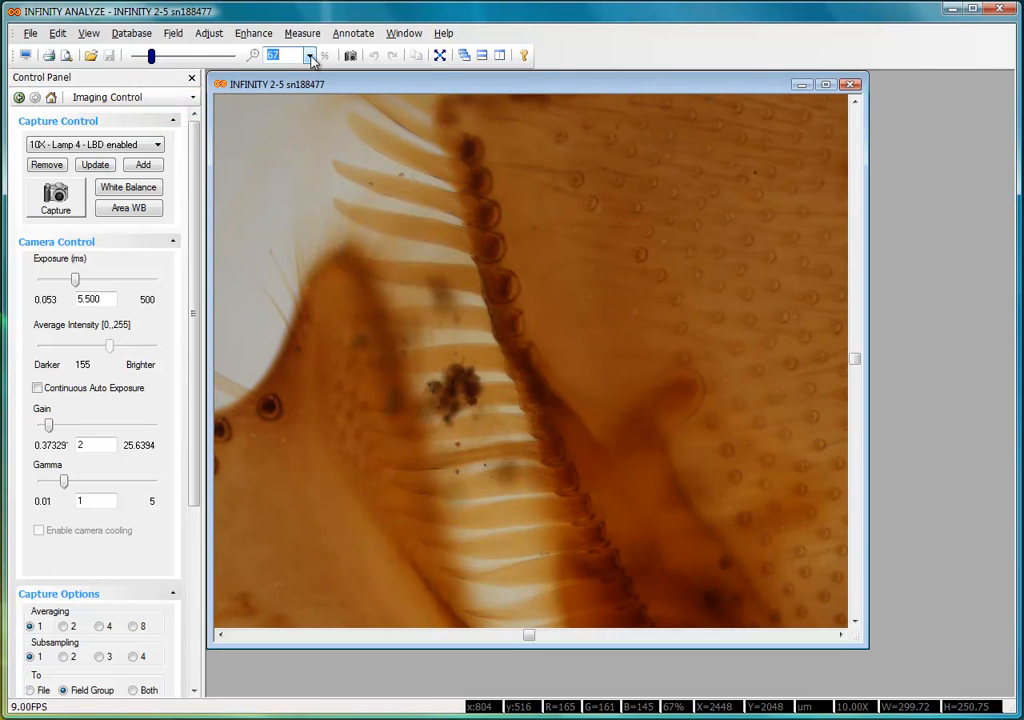
Browse the zoom presets (125%, 100%, 50%) and apply Fit to Window
left_click(310, 55)
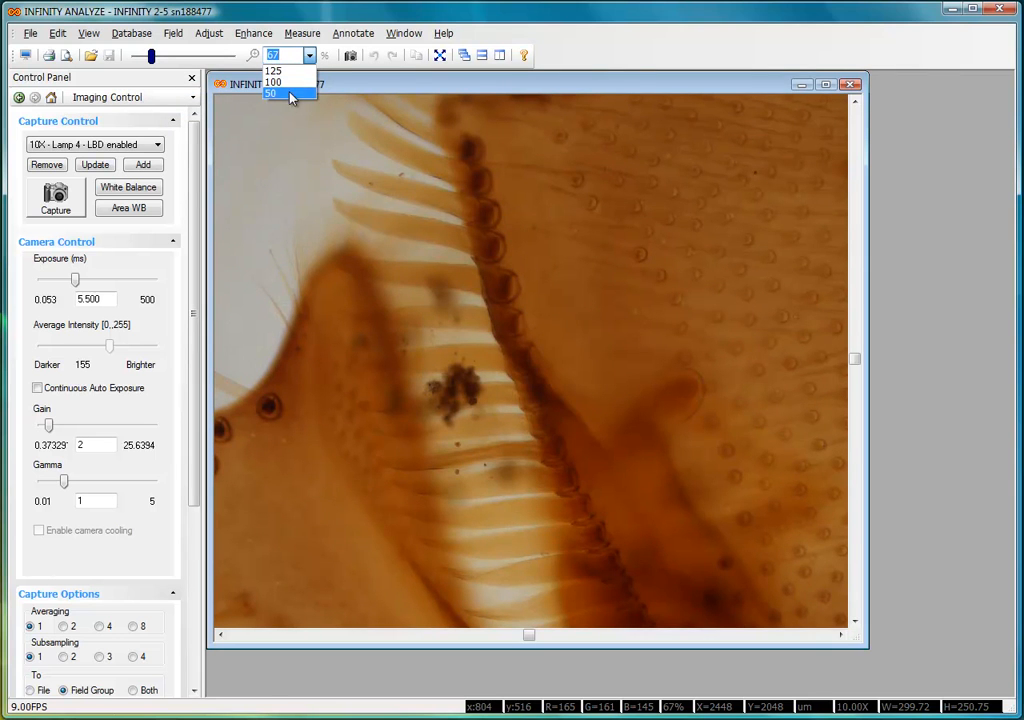
mouse_move(285, 70)
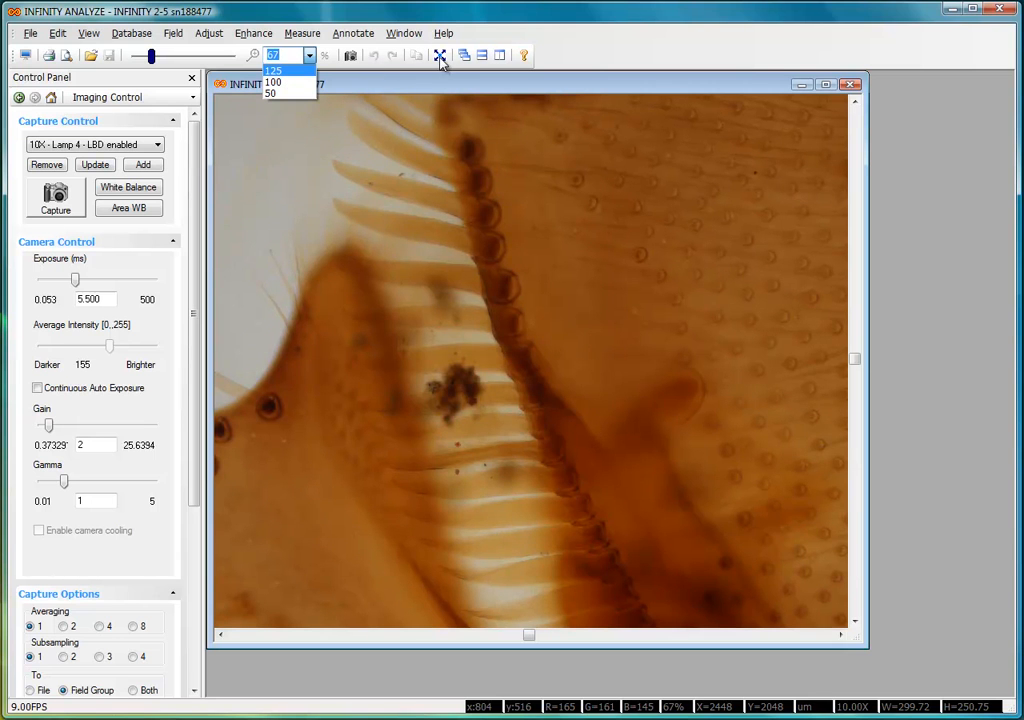
left_click(440, 55)
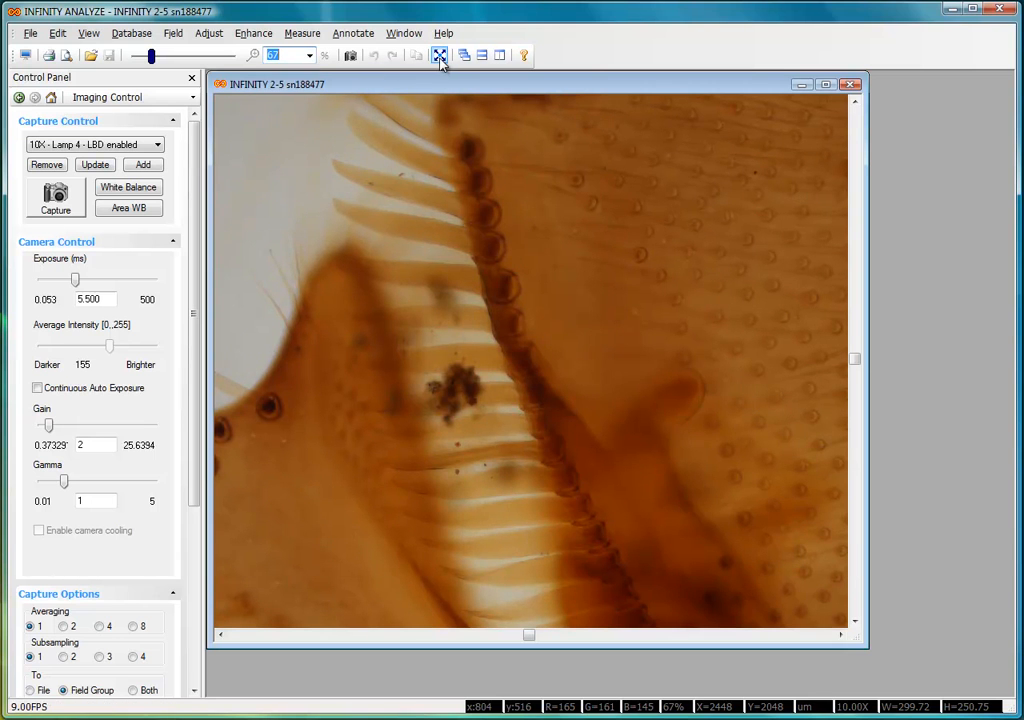
mouse_move(439, 55)
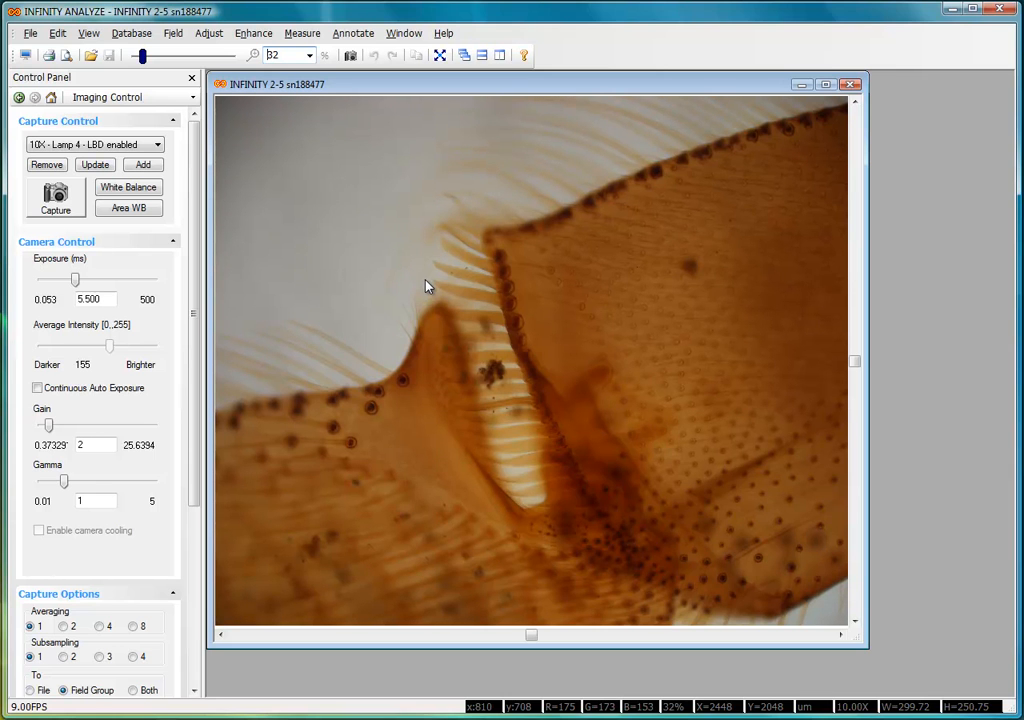
mouse_move(258, 275)
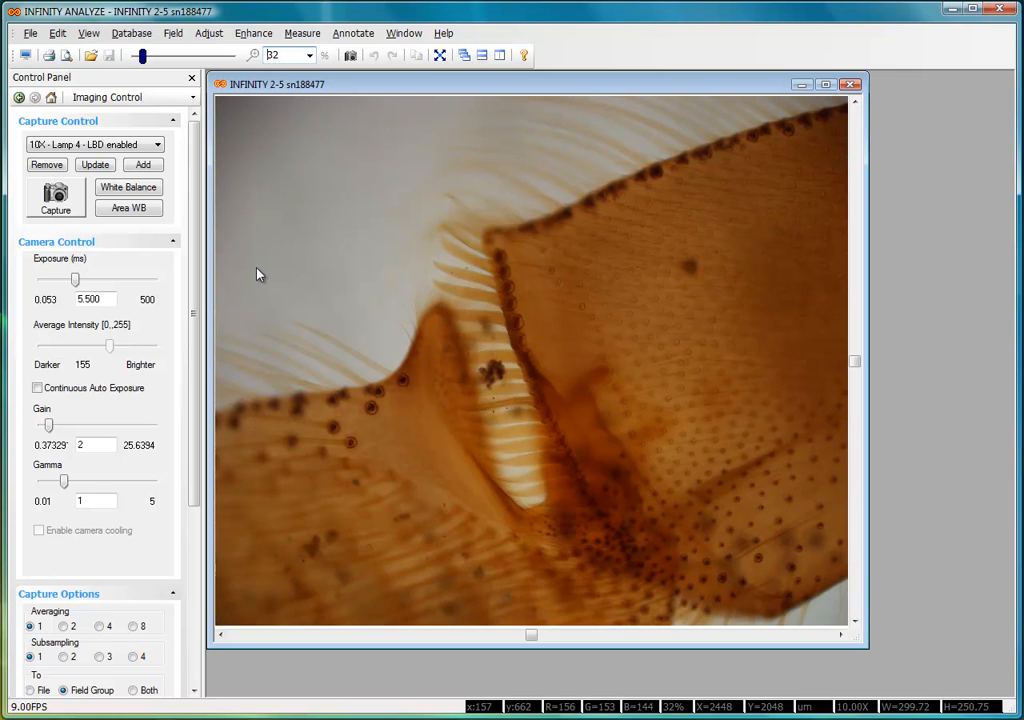
mouse_move(435, 303)
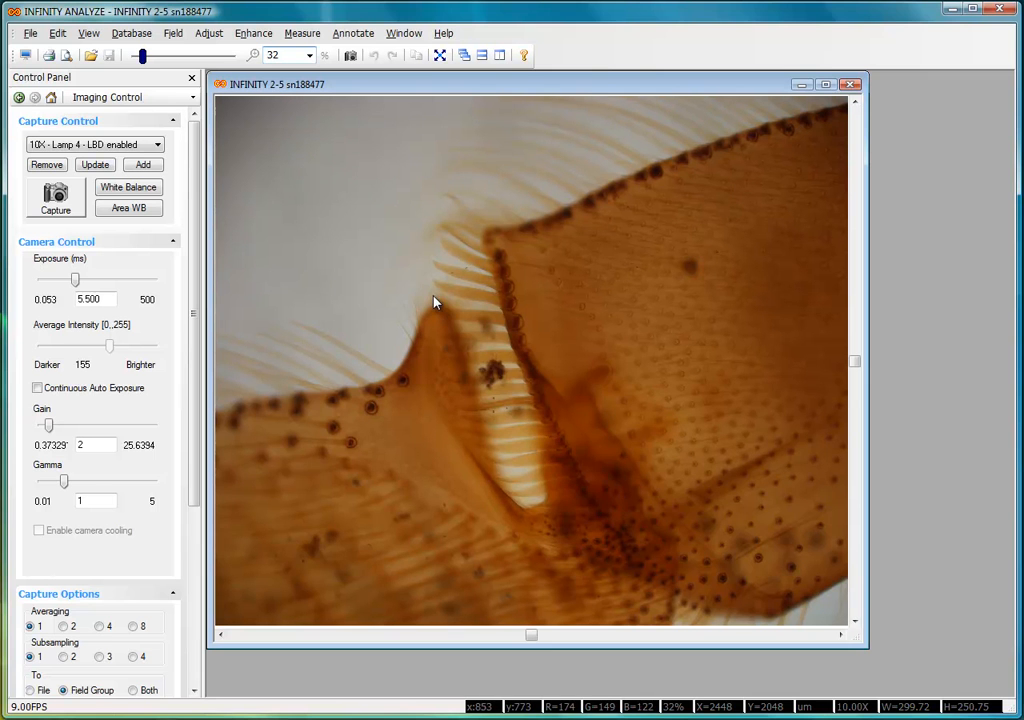
Grab a still image of the specimen from the Capture Control panel
left_click(55, 196)
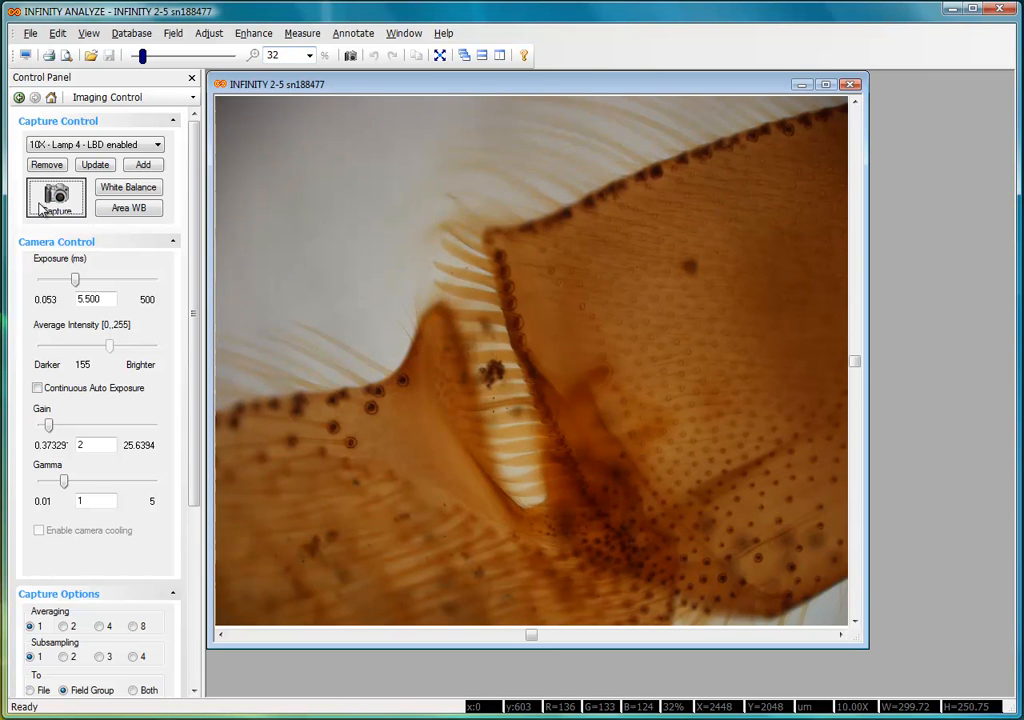
left_click(55, 197)
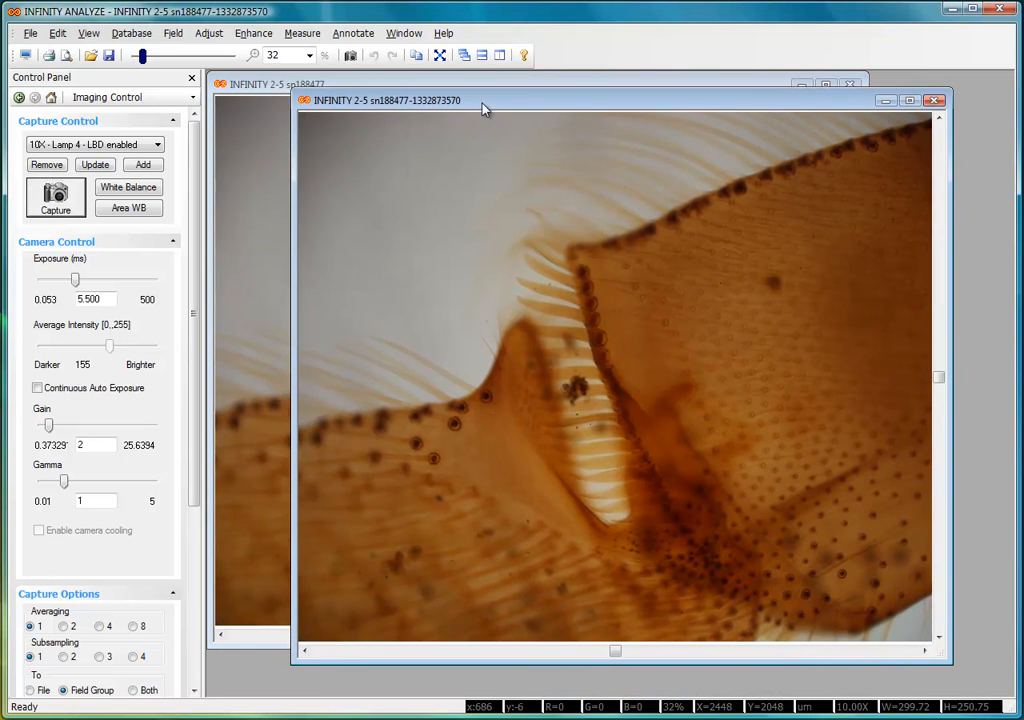
mouse_move(507, 205)
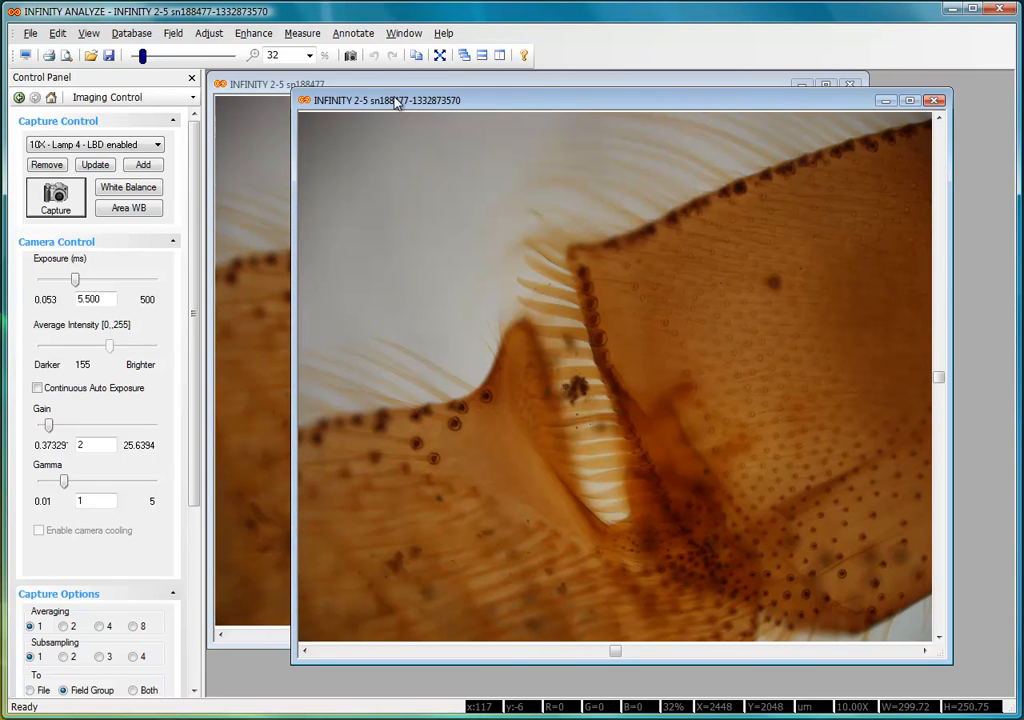
mouse_move(395, 103)
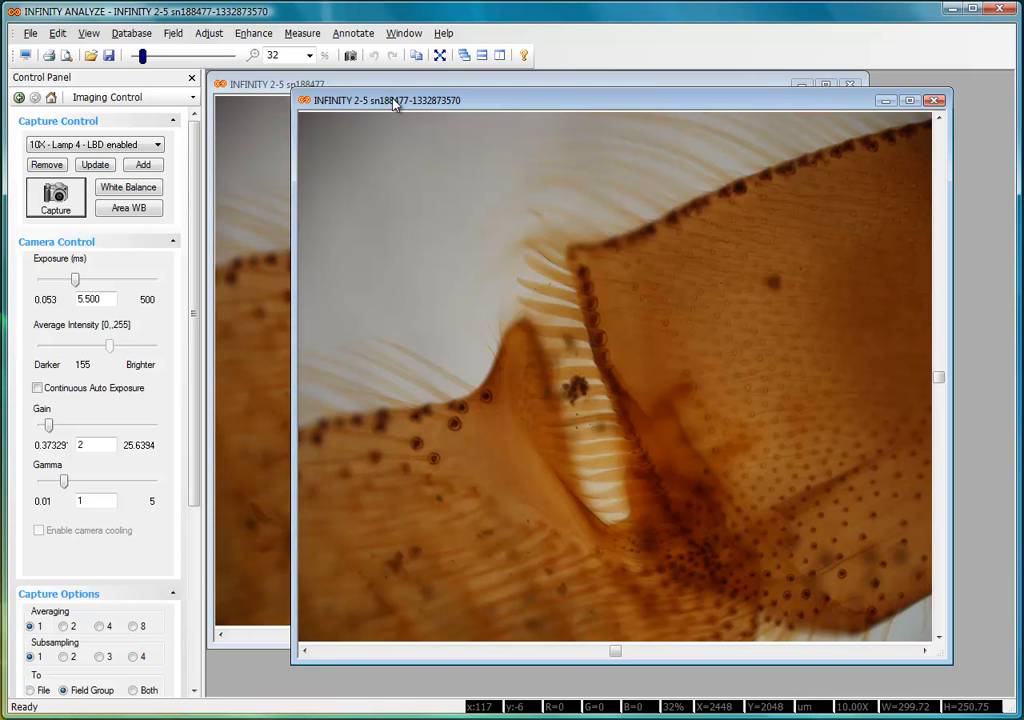
mouse_move(408, 118)
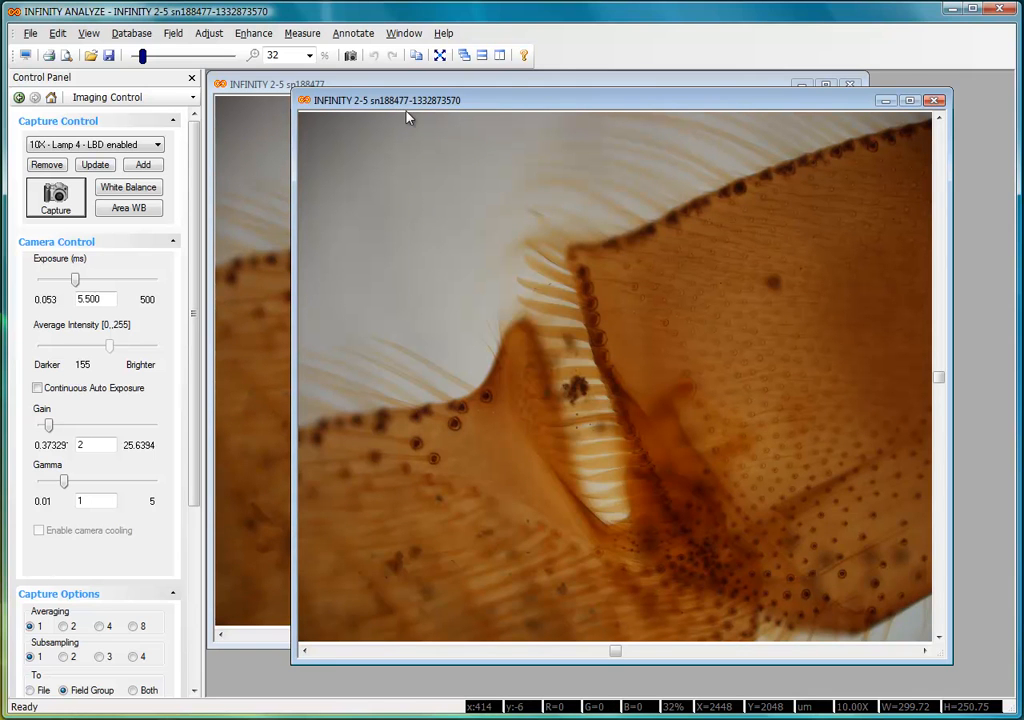
mouse_move(353, 90)
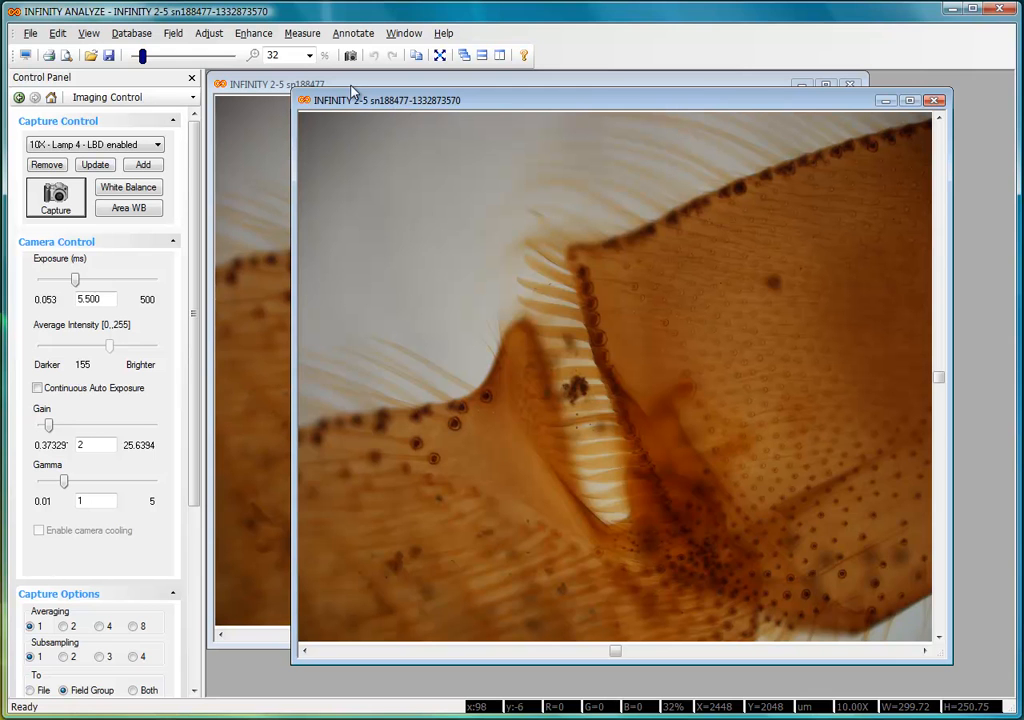
mouse_move(137, 70)
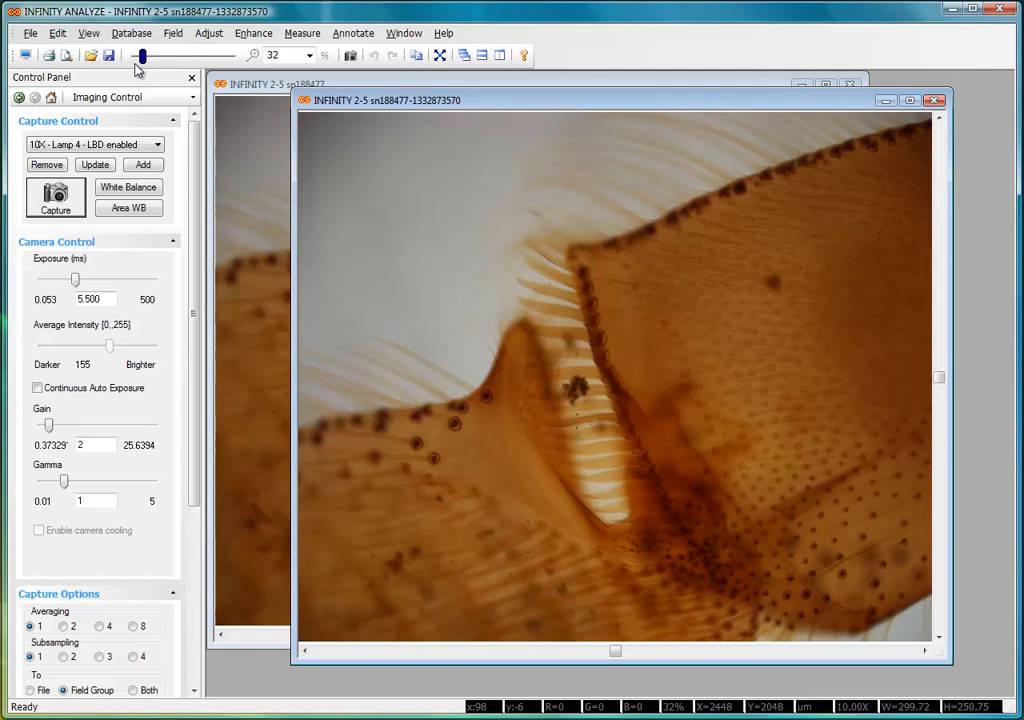
Zoom the captured image to 75% with the toolbar slider
left_click_drag(141, 55, 161, 55)
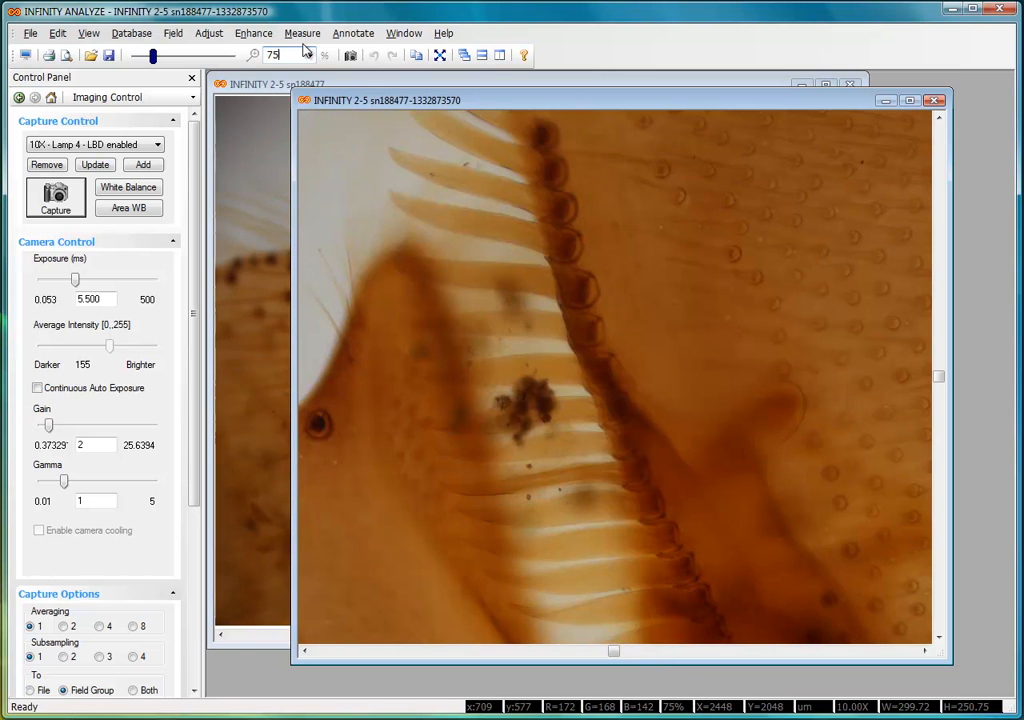
left_click(302, 33)
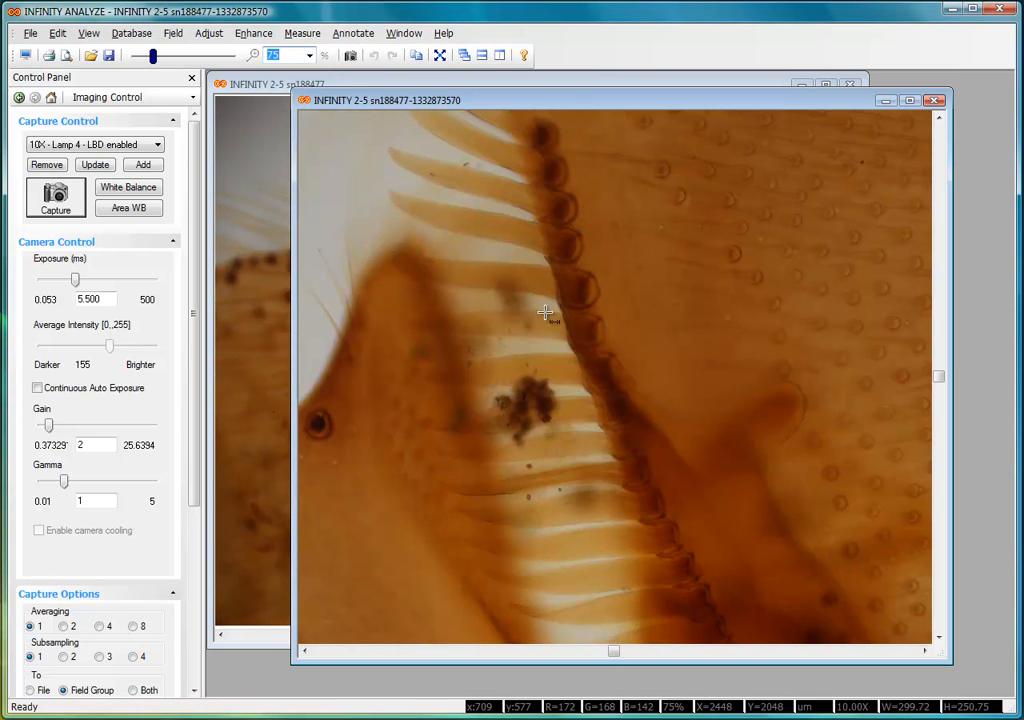
Draw a horizontal length measurement across the upper specimen area
left_click_drag(600, 290, 787, 292)
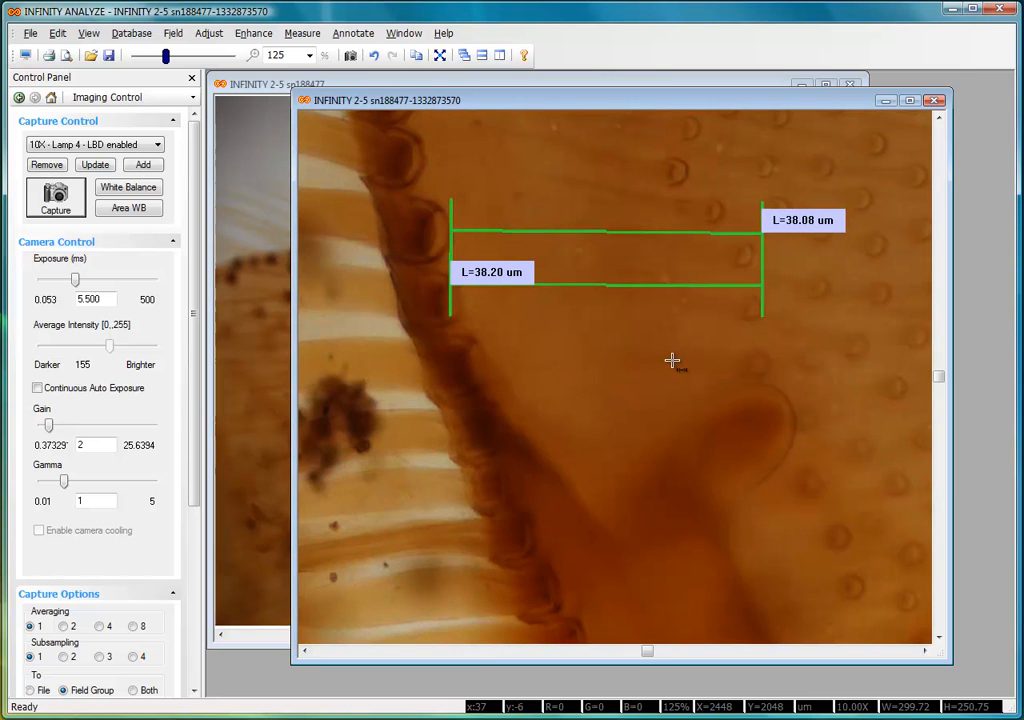
mouse_move(647, 295)
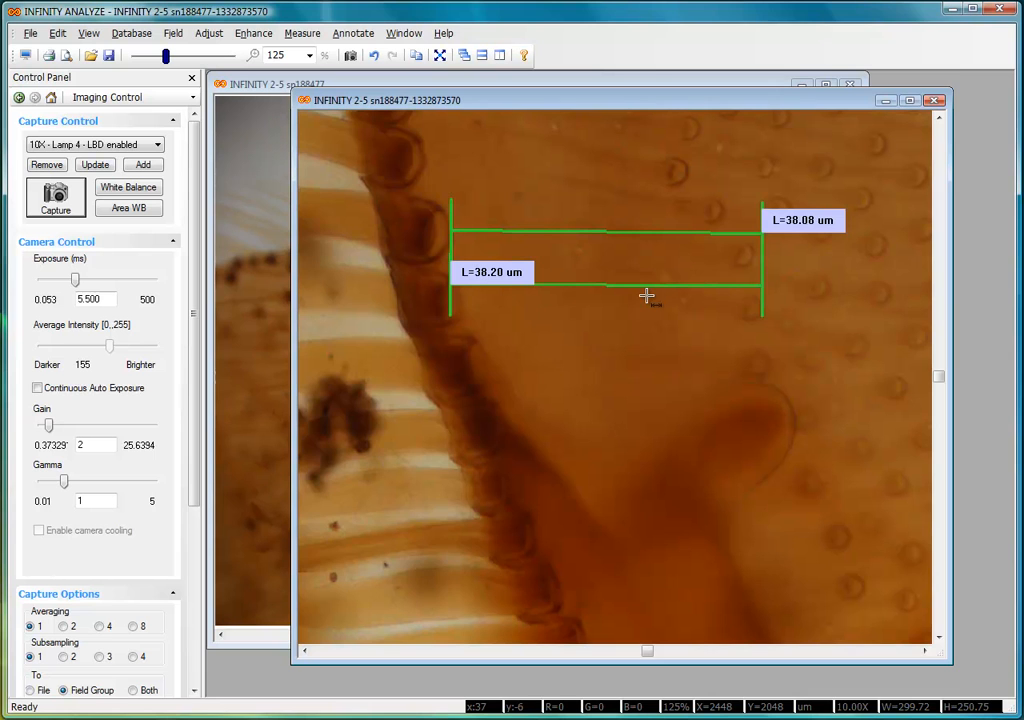